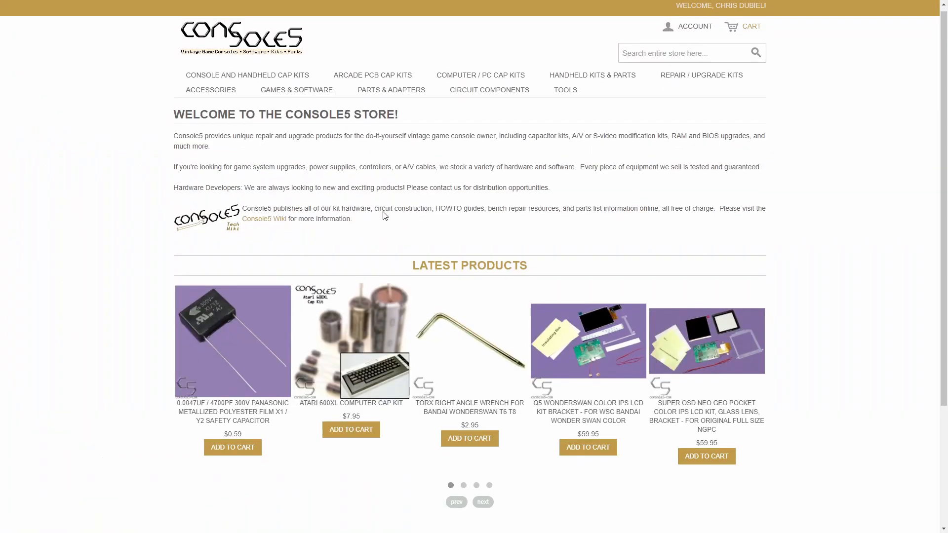
# Go to the Console5 Wiki and open the 315-5313 (Sega YM7101) chip page via search.
pyautogui.click(264, 219)
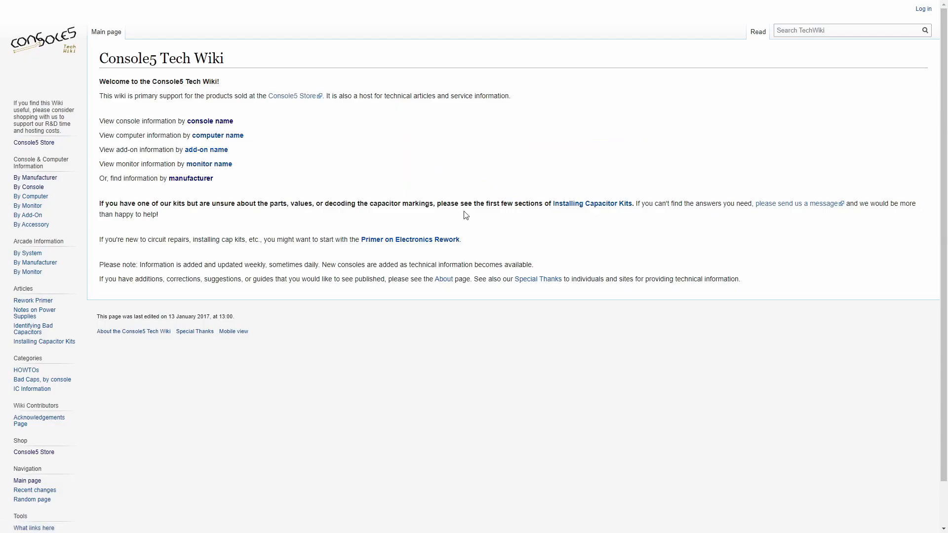
pyautogui.write('315-5')
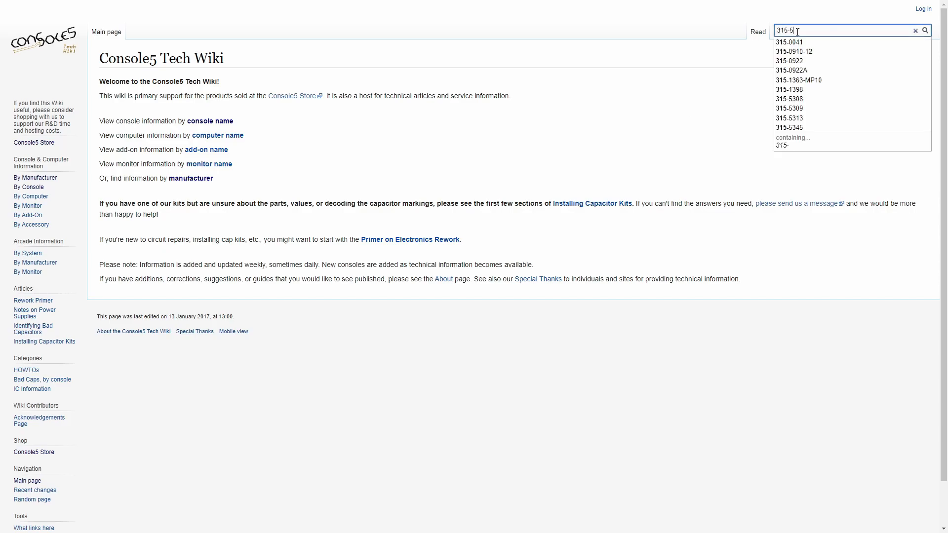
pyautogui.click(788, 117)
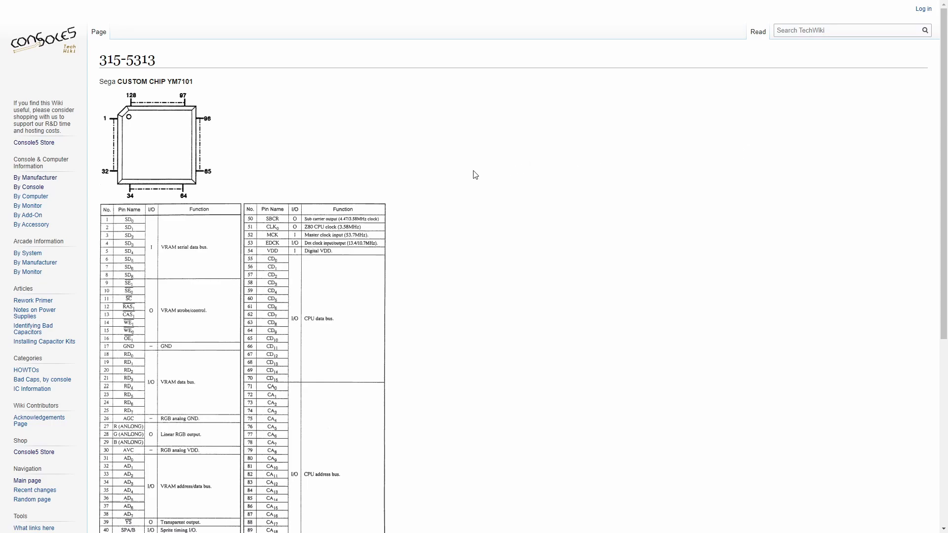
pyautogui.moveTo(383, 225)
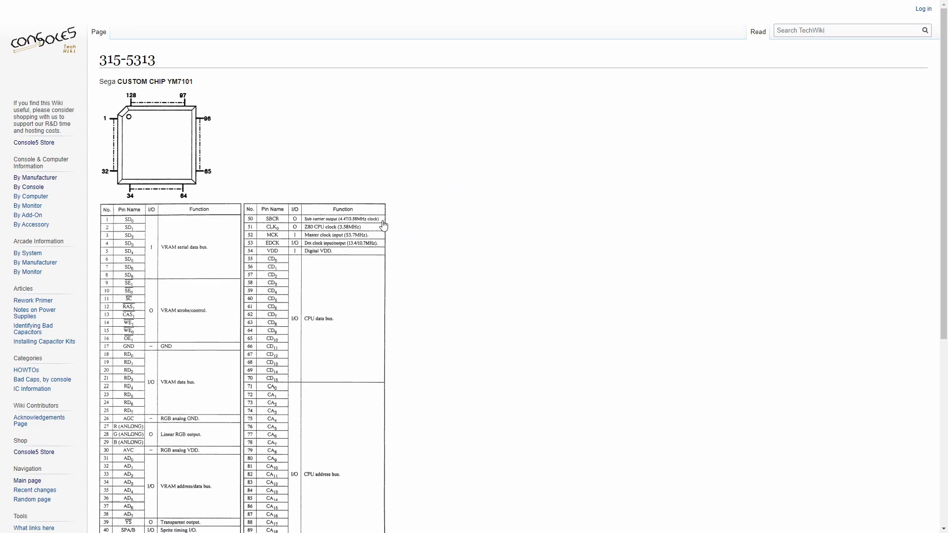